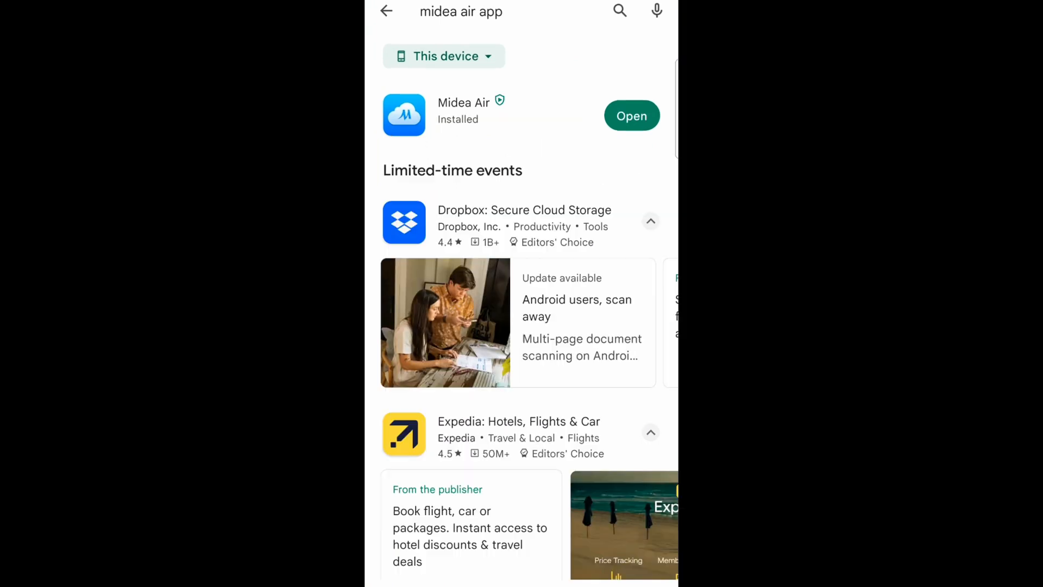
Launch Midea Air, accept the privacy agreement and log in to the Midea account.
click(631, 115)
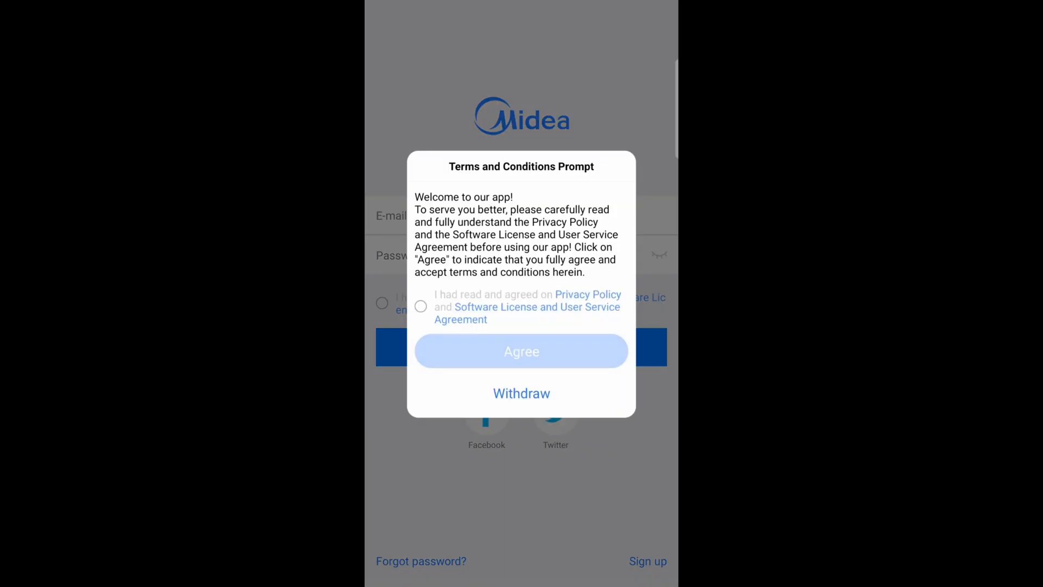
click(421, 306)
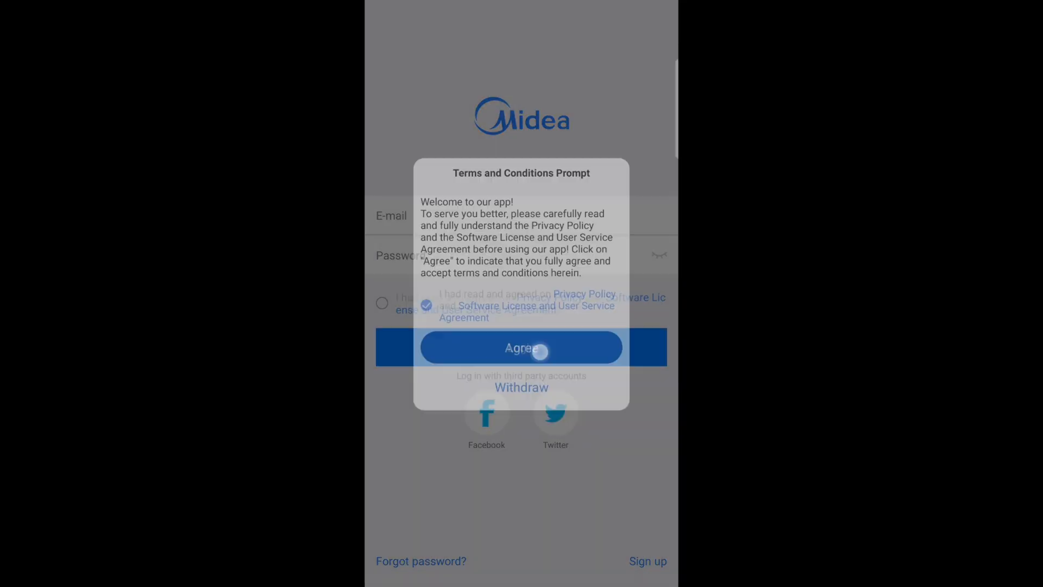
click(521, 348)
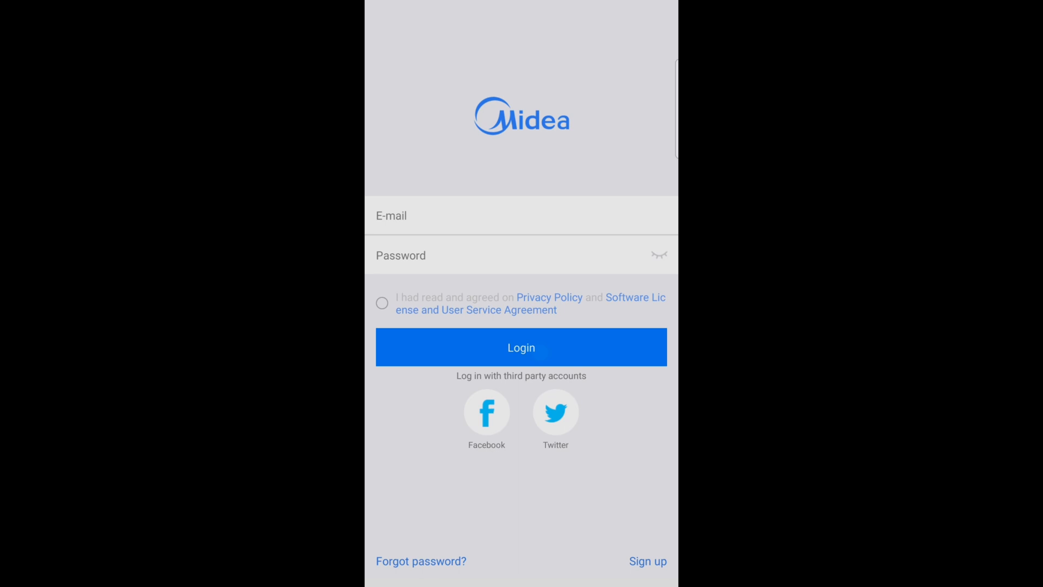
click(521, 347)
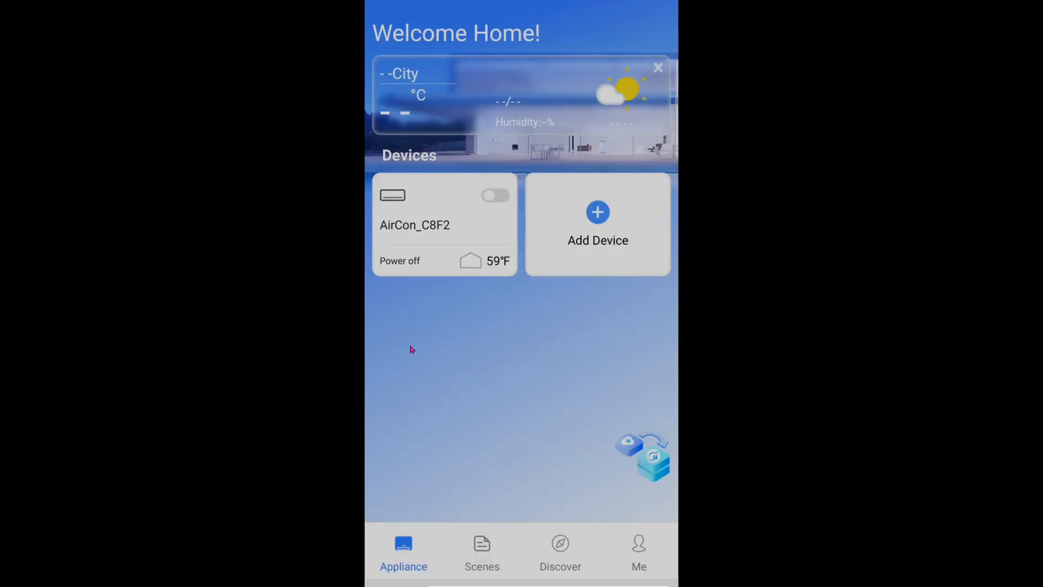
mouse_move(593, 255)
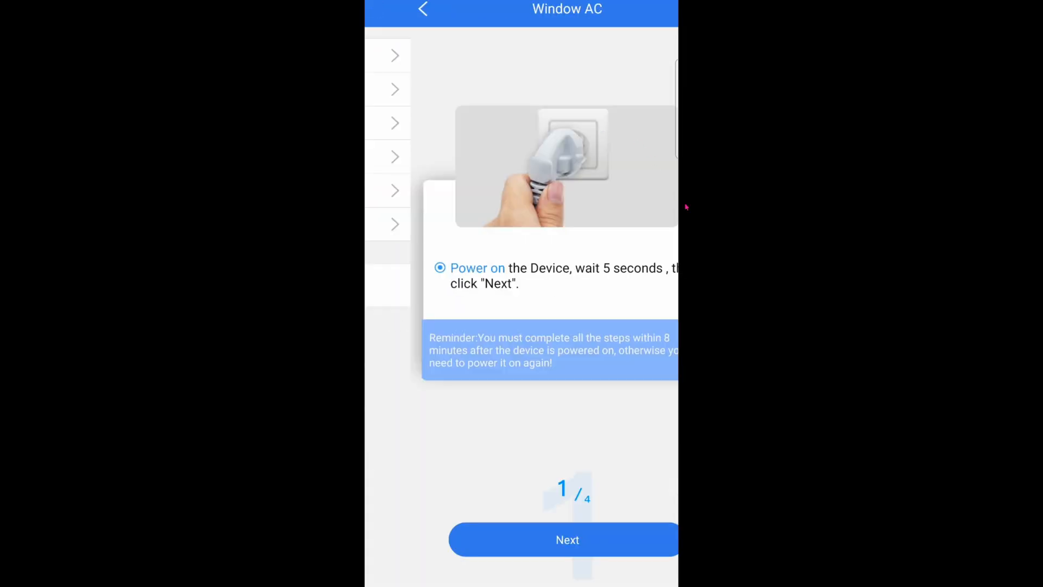
Advance the Window AC wizard past the power-on and CONNECT-hold steps.
click(566, 540)
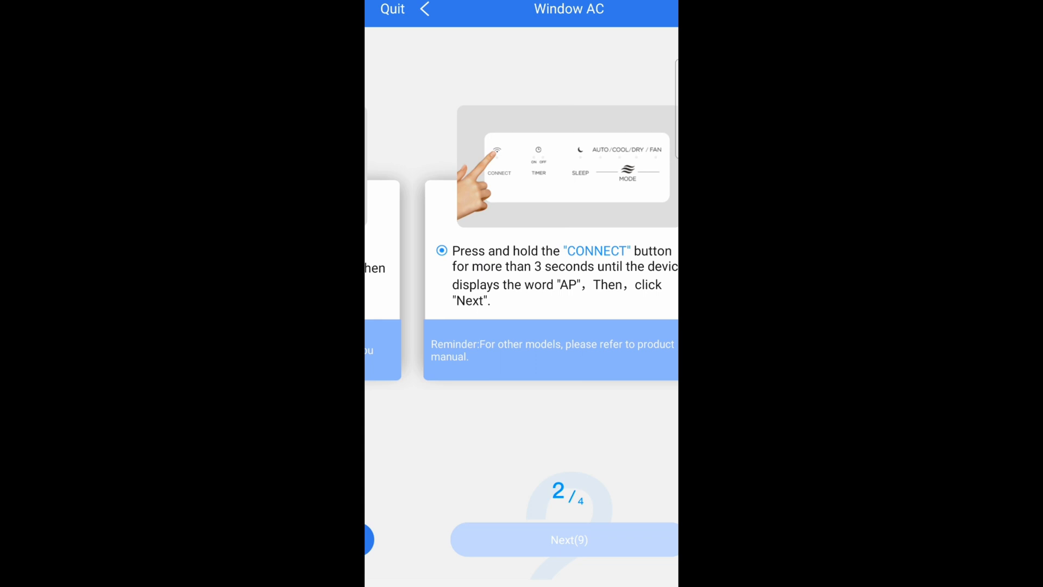
click(568, 540)
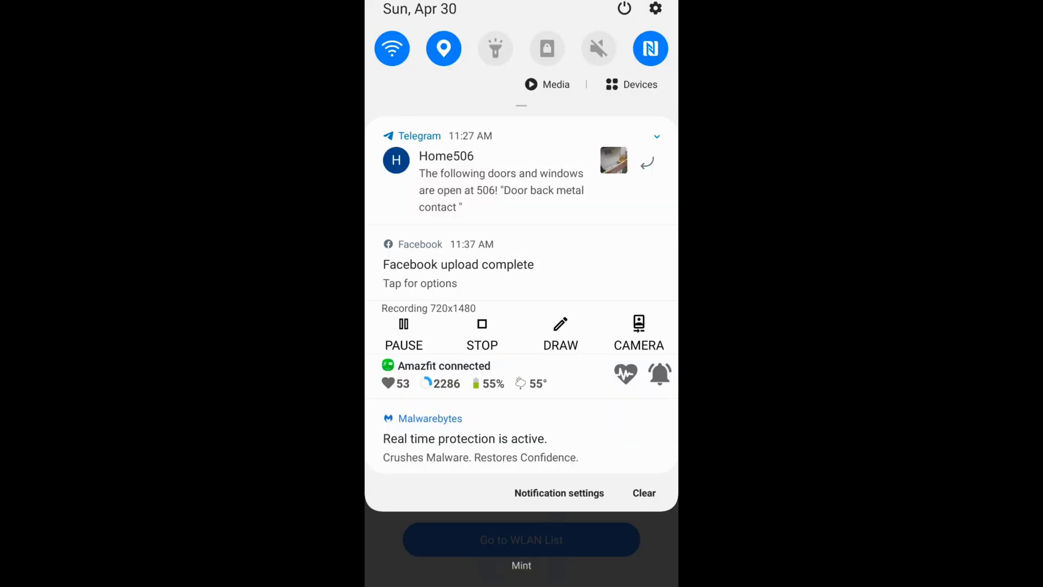
click(392, 47)
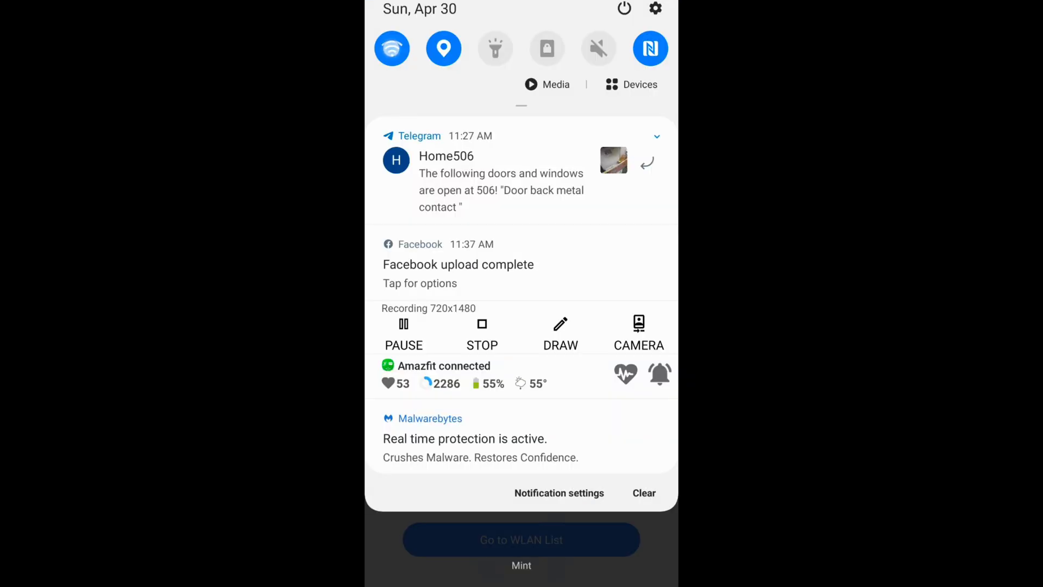
click(392, 48)
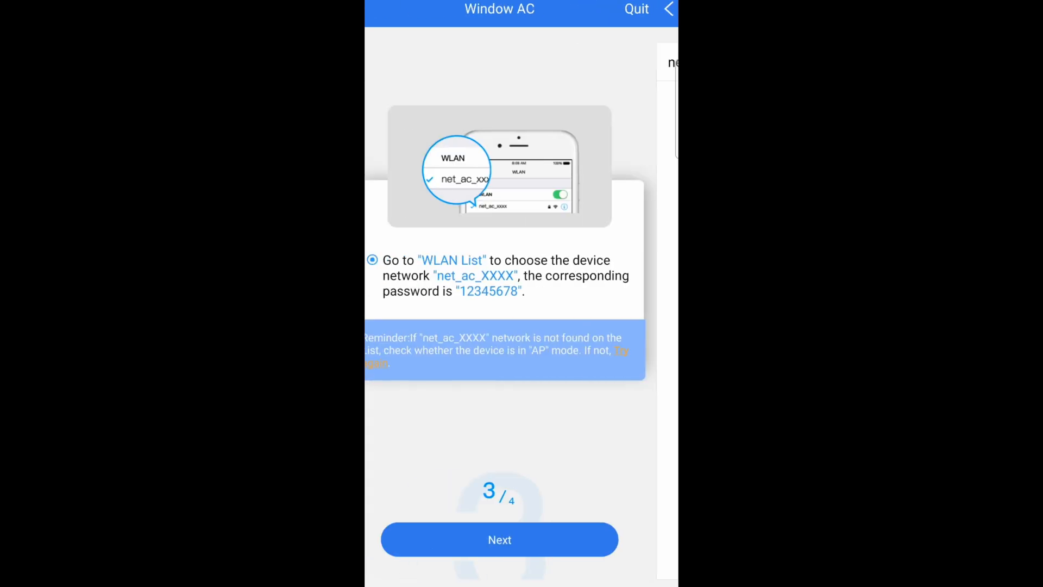
Choose tmvc as the home wireless network and enter its password.
click(500, 540)
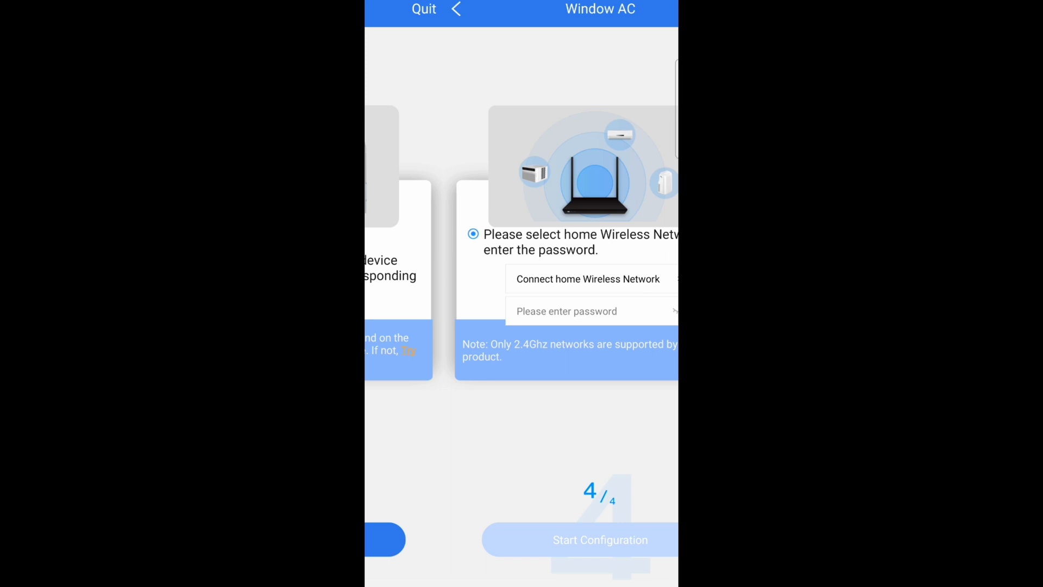
click(587, 280)
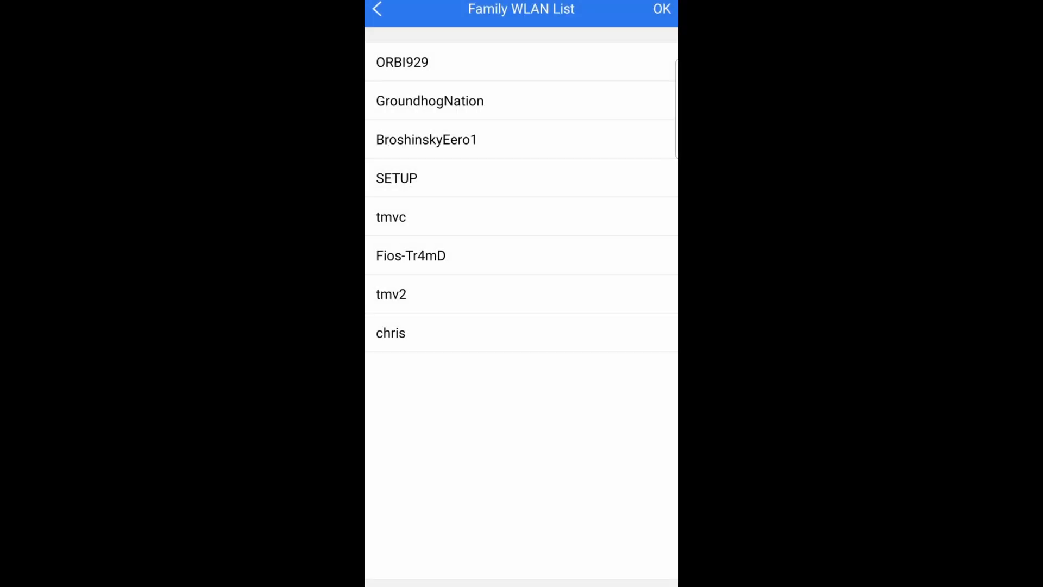
click(390, 216)
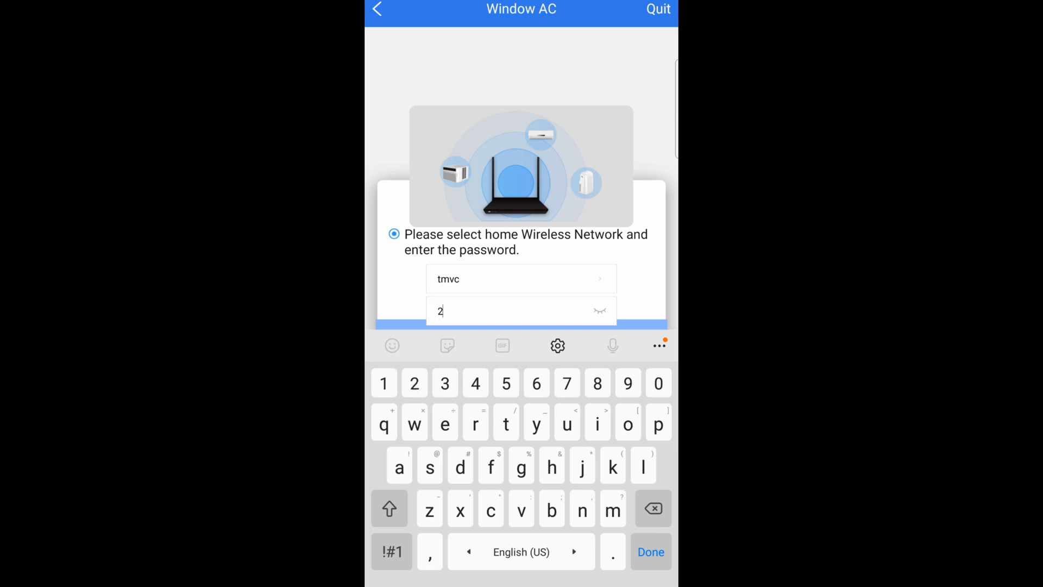
click(445, 382)
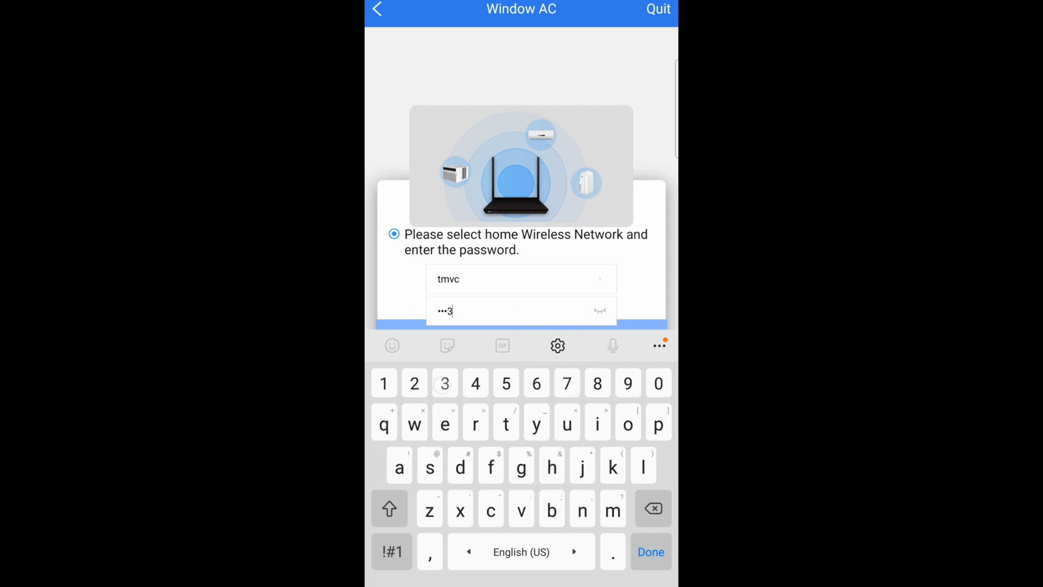
click(650, 552)
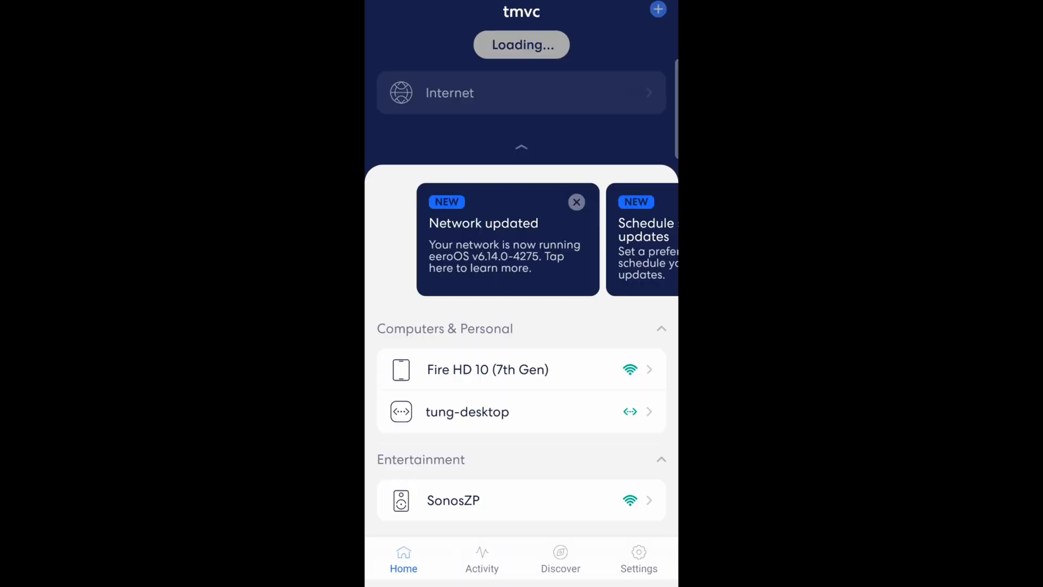
In eero Troubleshooting, temporarily pause 5 GHz for a 2.4 GHz-only device, then return to setup.
click(638, 557)
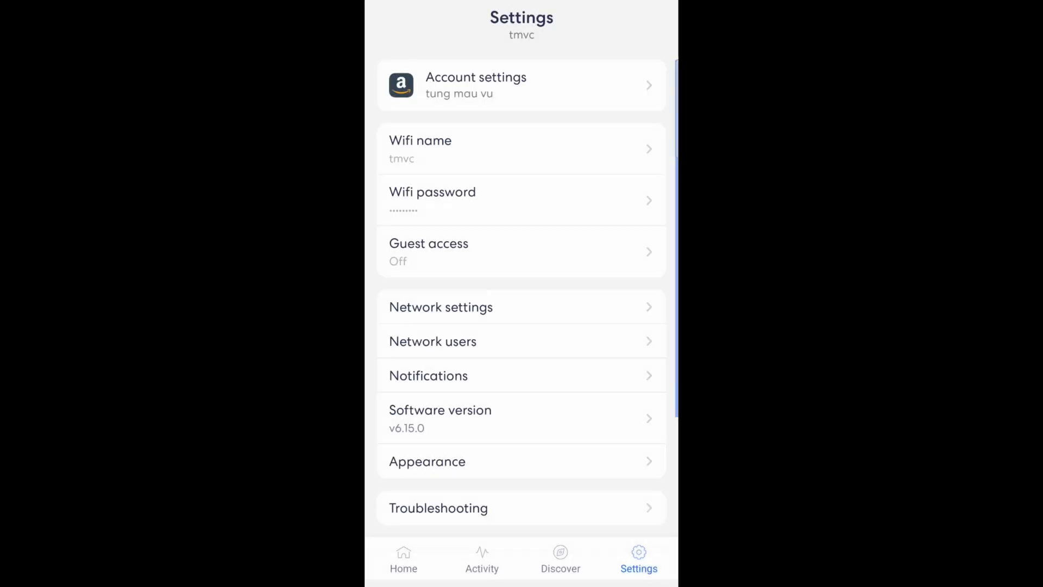
click(437, 508)
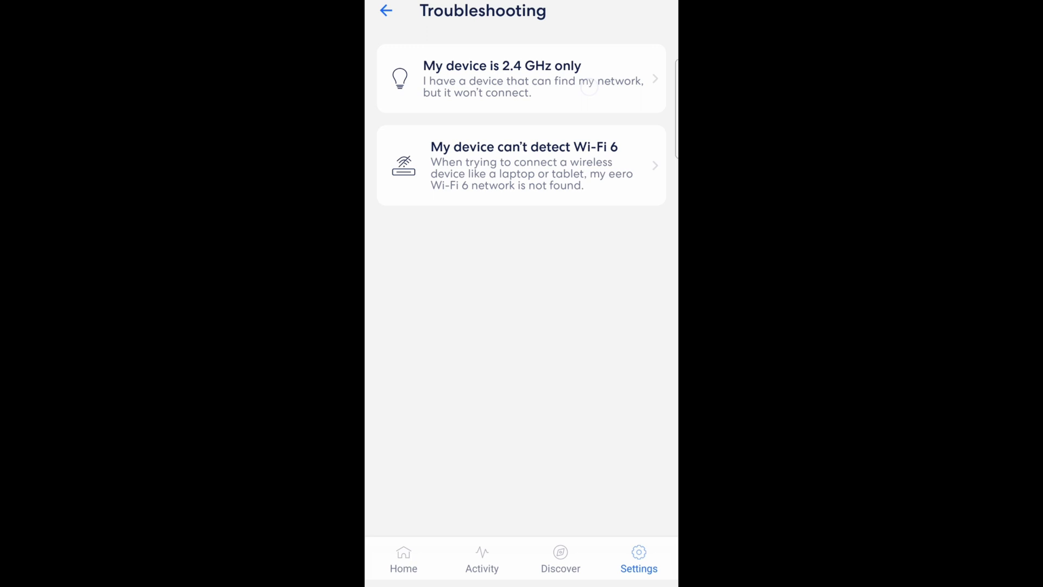
click(520, 79)
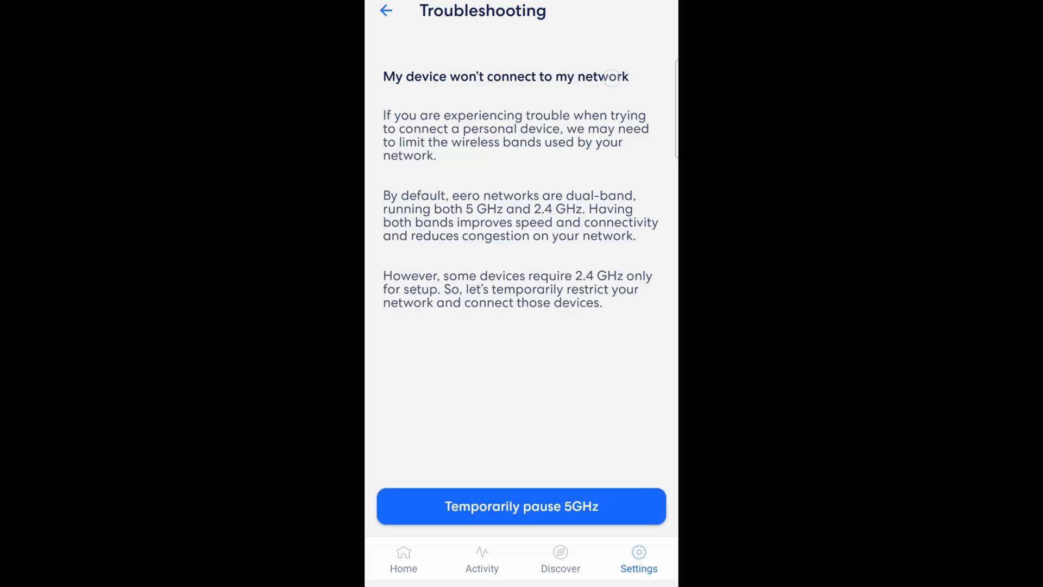
click(521, 505)
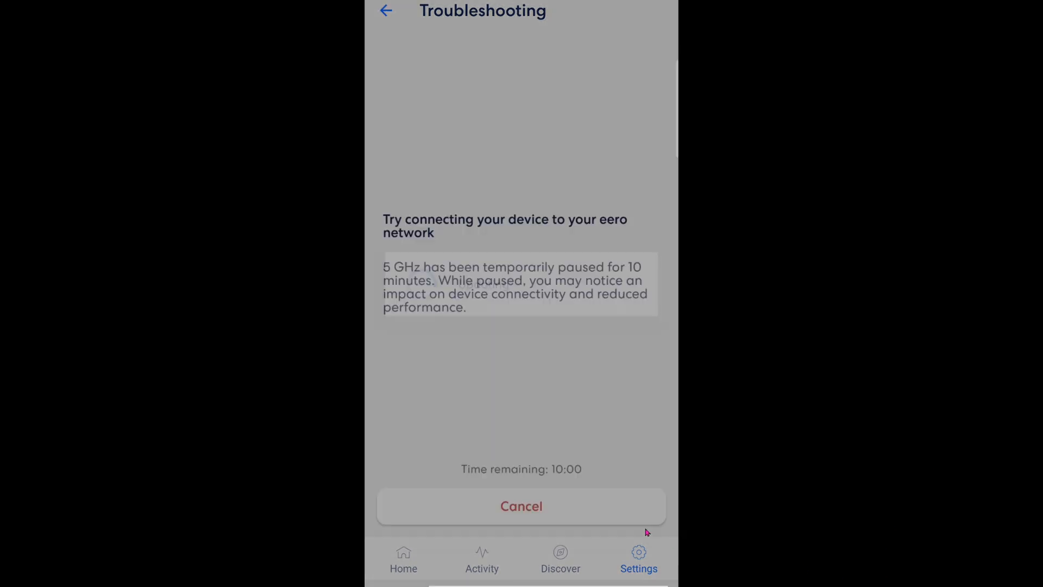
key(recent_apps)
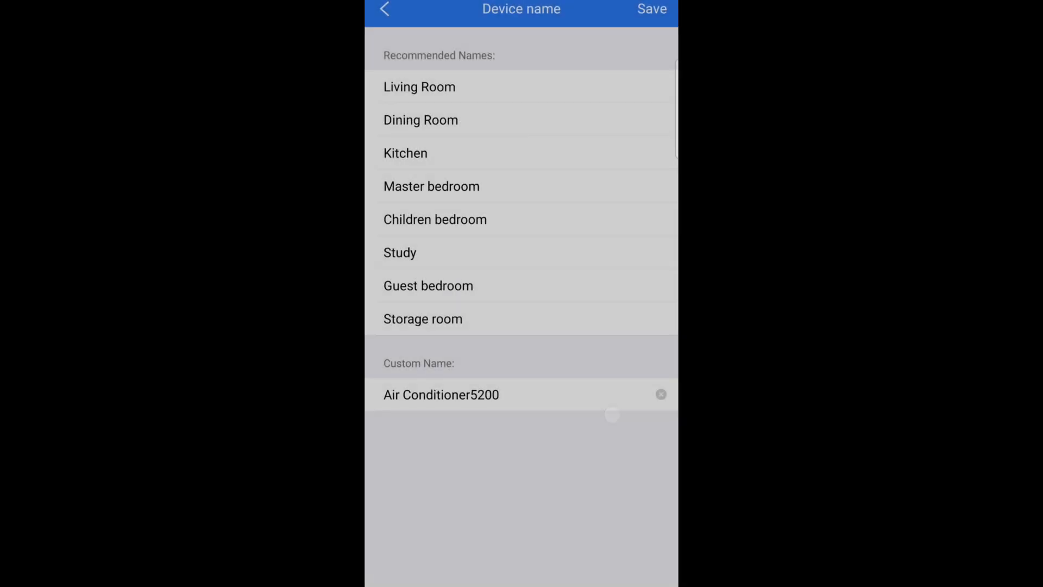
Name the unit Dining Room, dismiss the filter reminder, power it on and enable ECO.
click(421, 120)
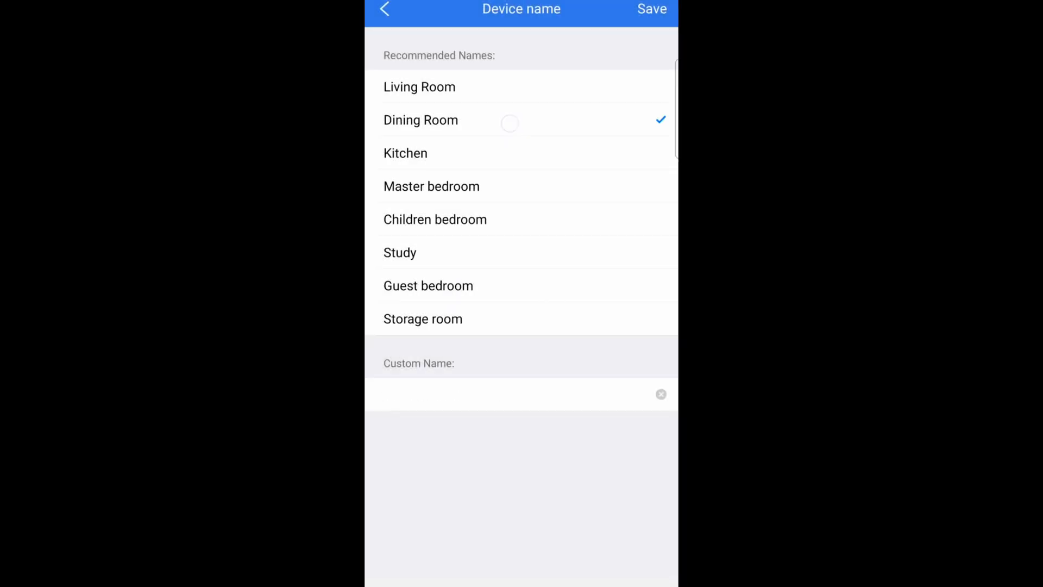
click(651, 8)
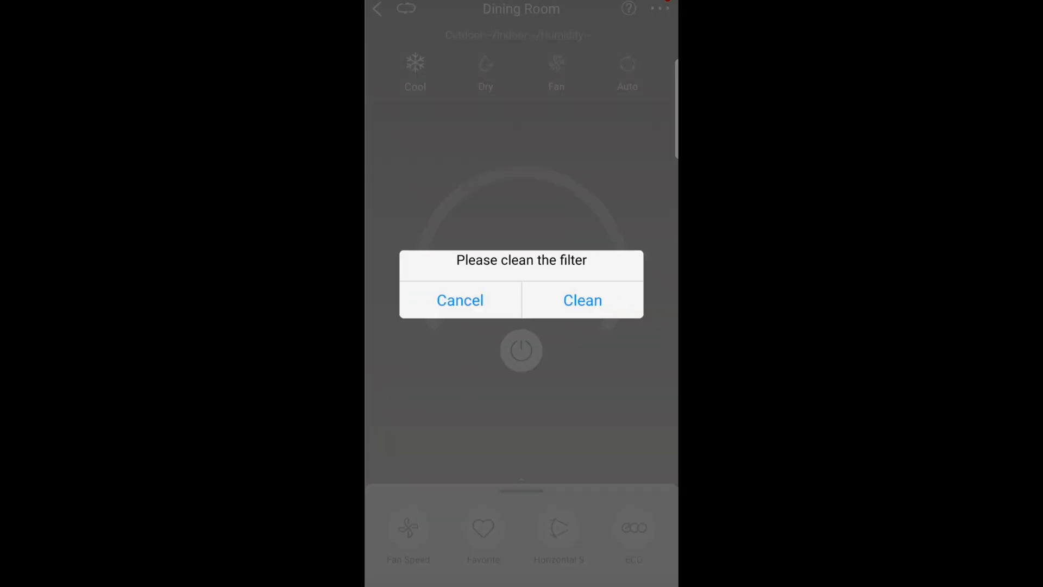
click(460, 300)
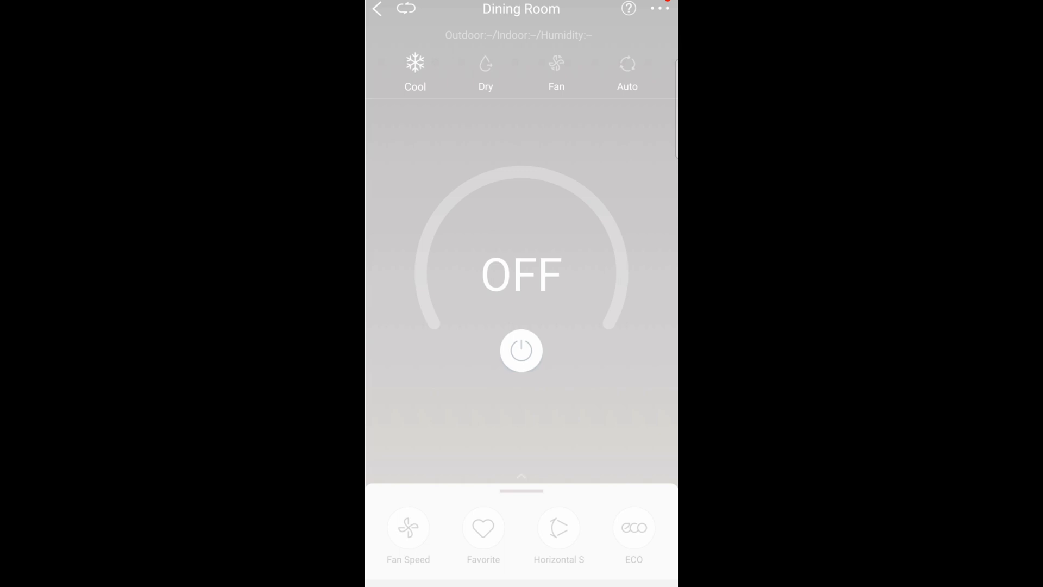
click(520, 351)
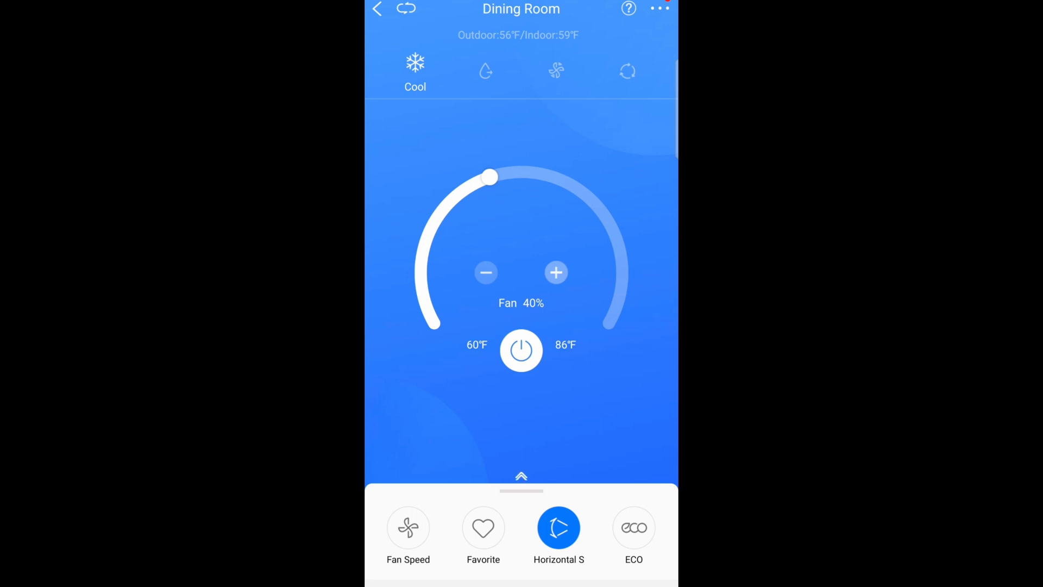
click(634, 528)
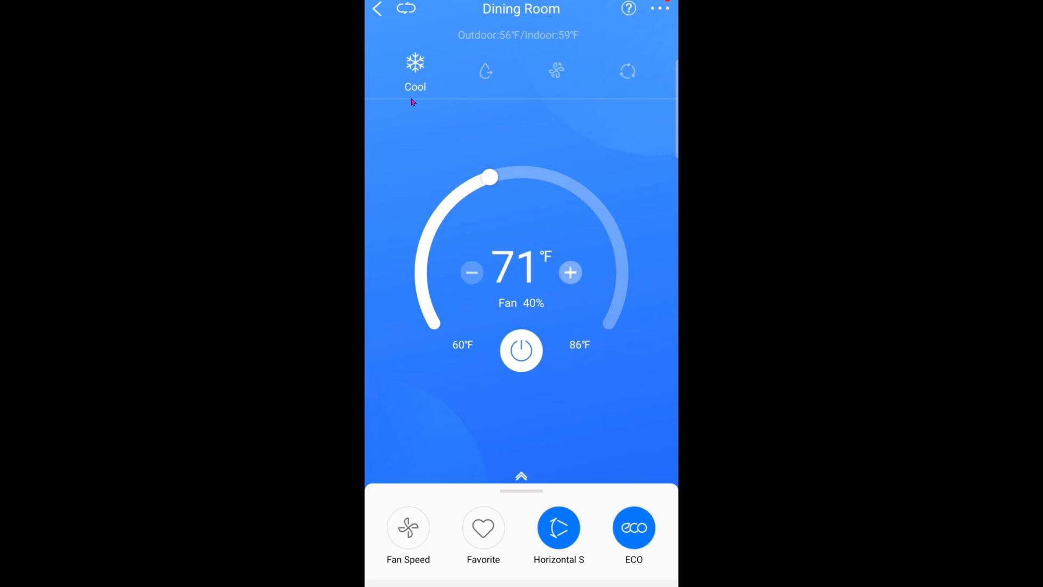
mouse_move(564, 87)
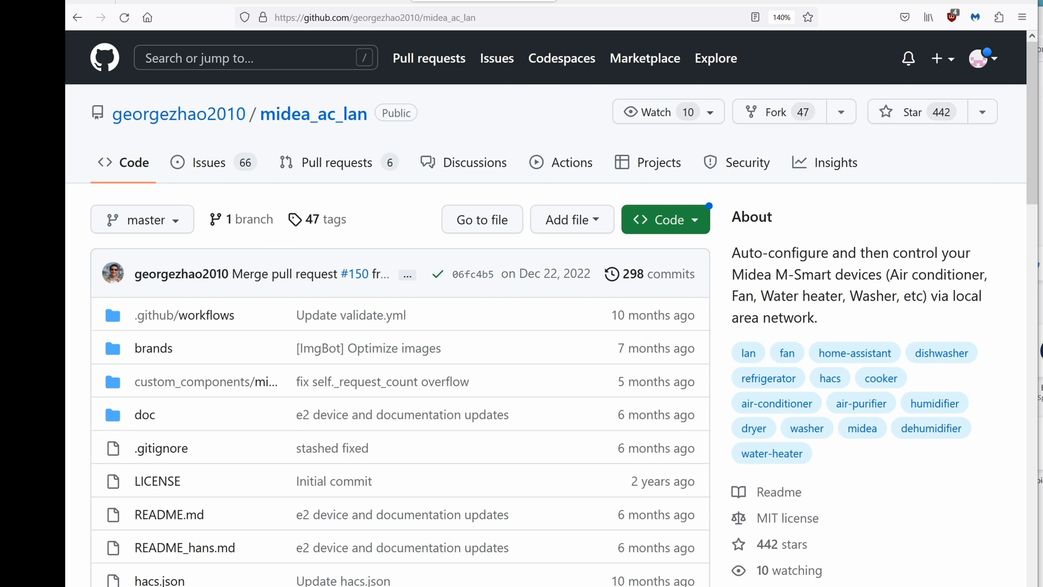
View the midea_ac_lan repository on GitHub.
click(166, 8)
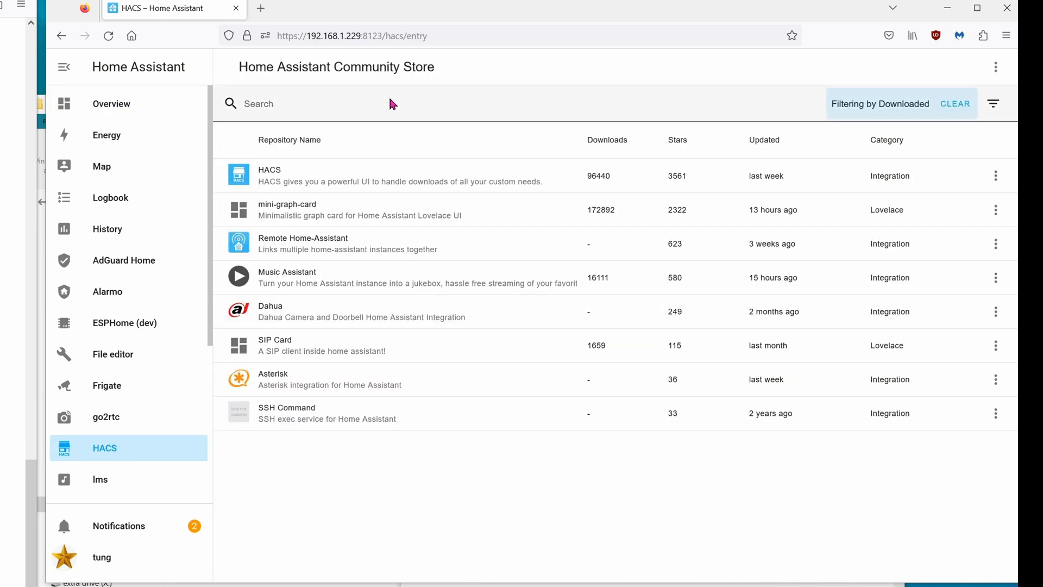
Find Midea AC LAN in HACS and download version v0.3.16.
text(Midea AC LAN)
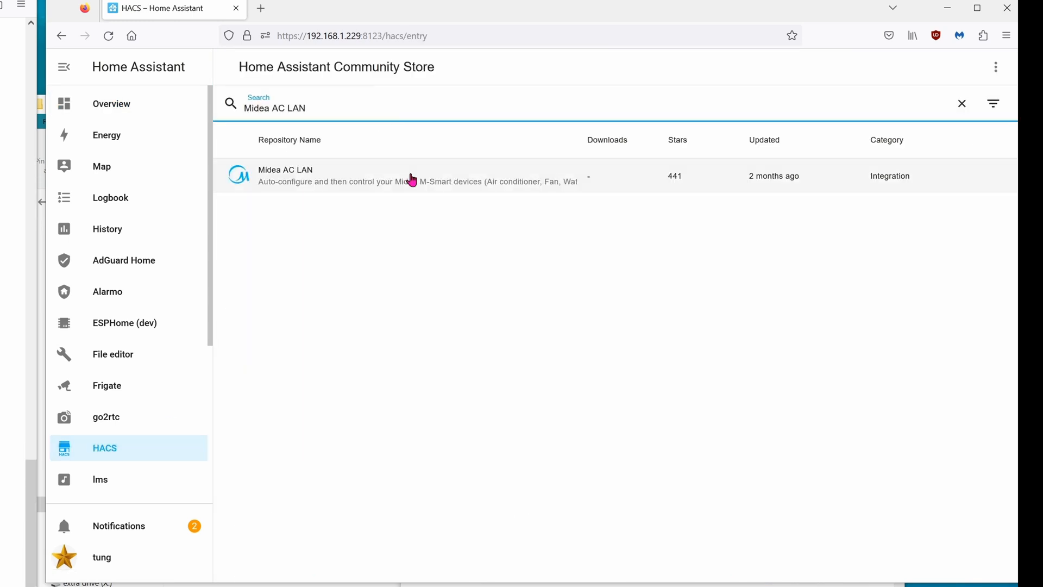
click(285, 176)
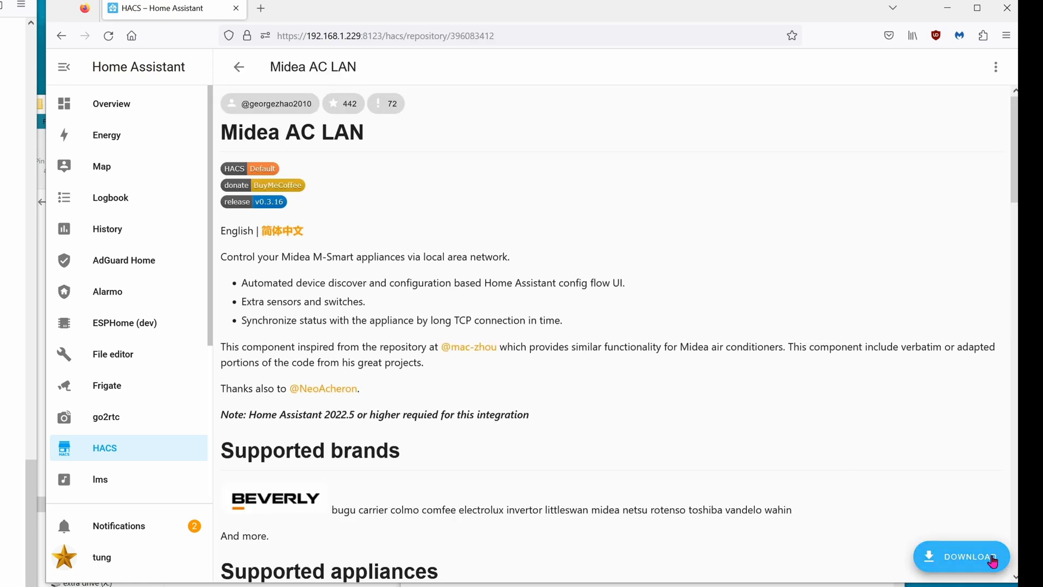
click(962, 556)
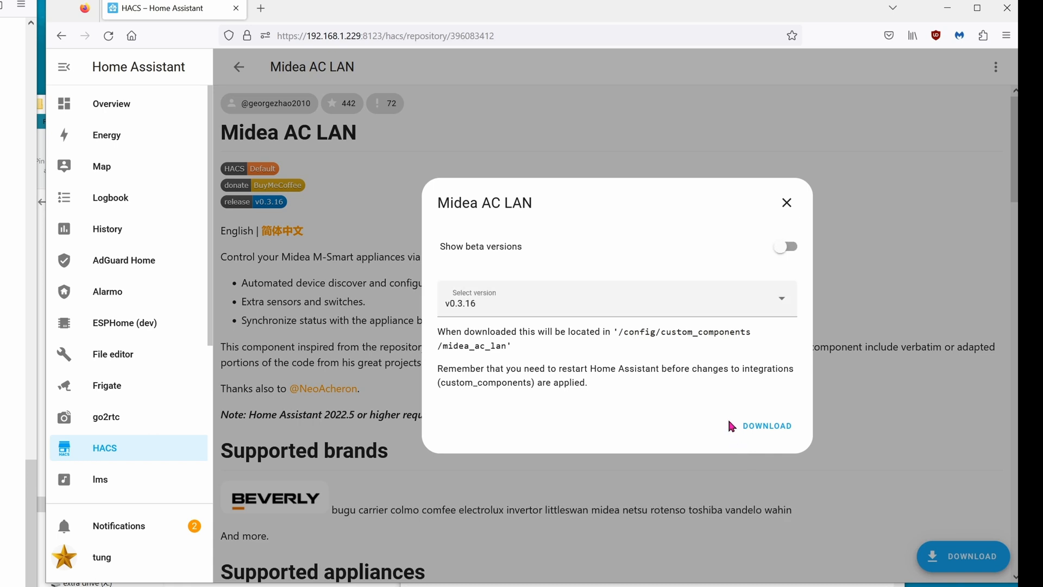
click(787, 202)
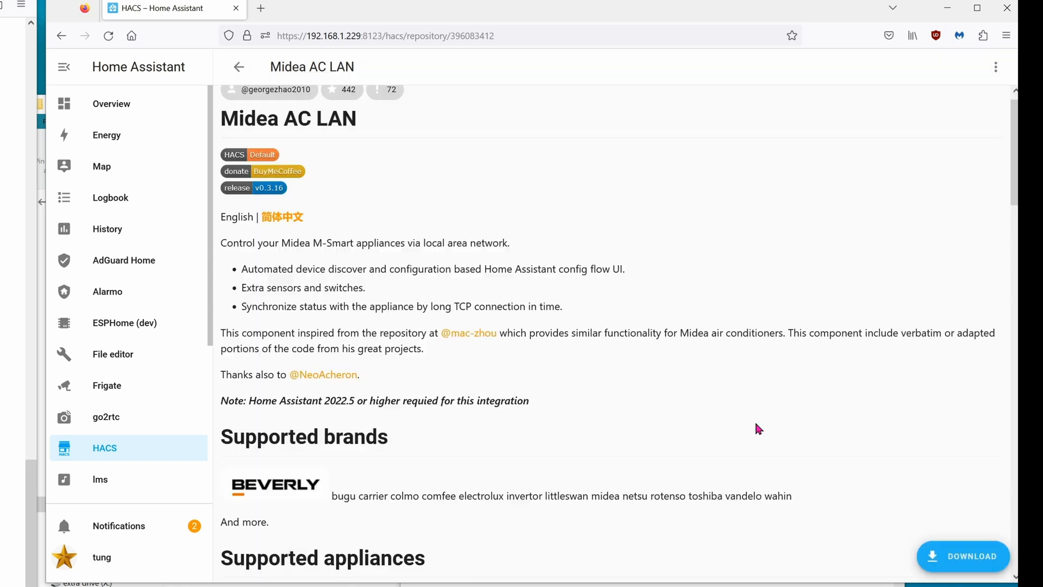
scroll(down, 3)
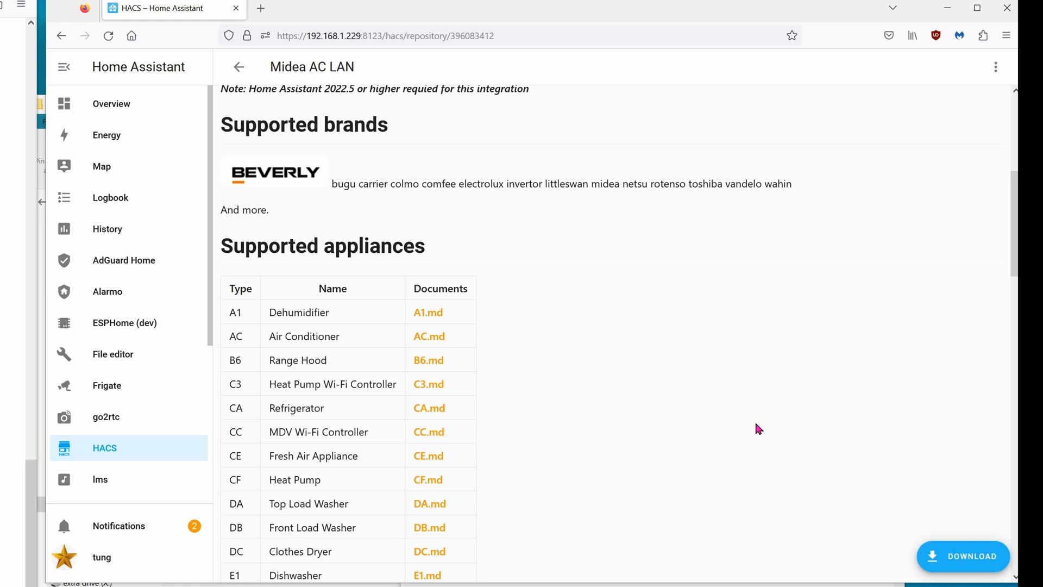
mouse_move(772, 443)
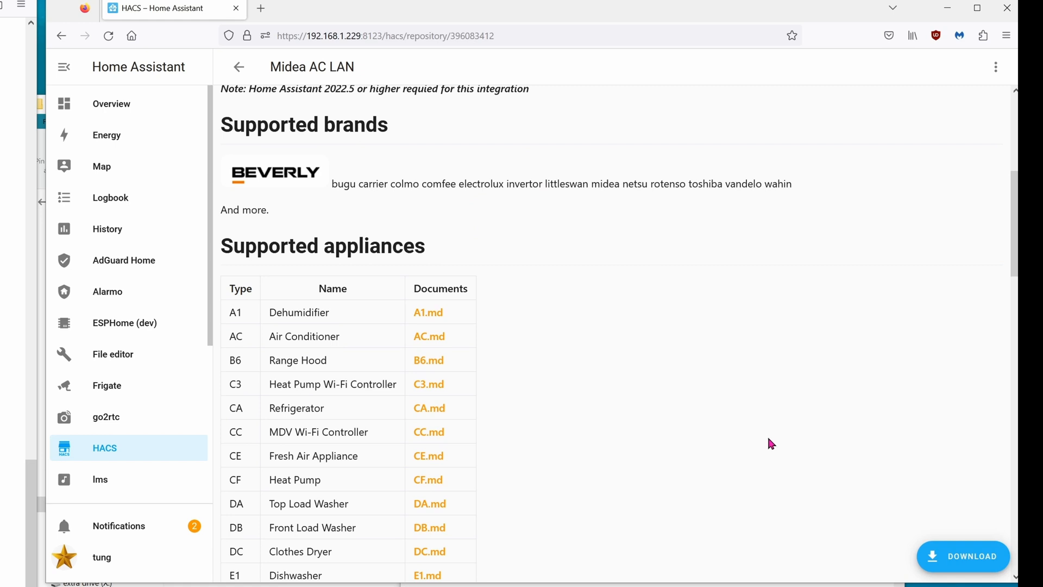
mouse_move(859, 476)
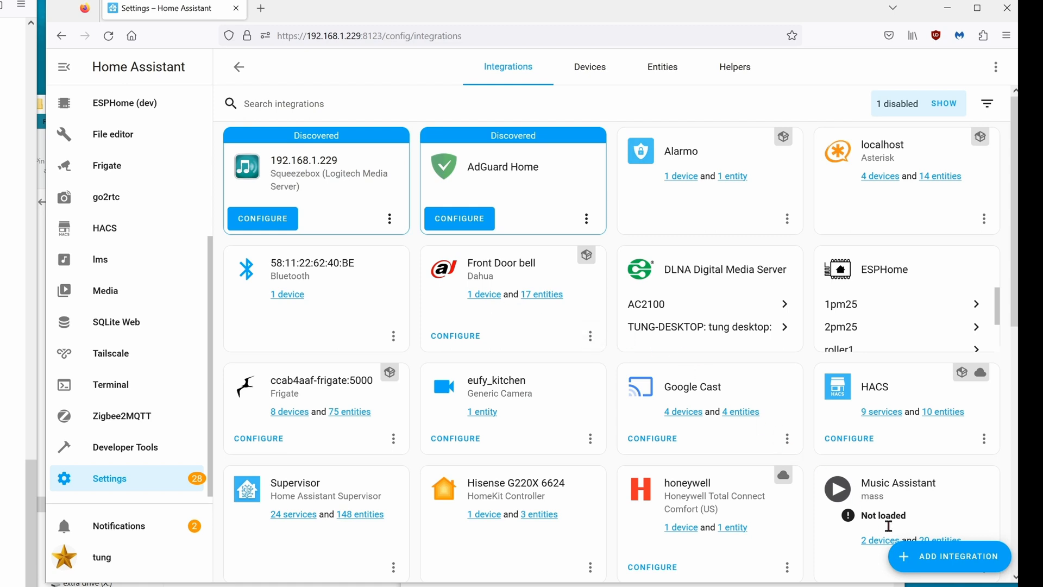
Add the Midea AC LAN integration by IP 192.168.1.151 and submit the found air conditioner.
click(950, 556)
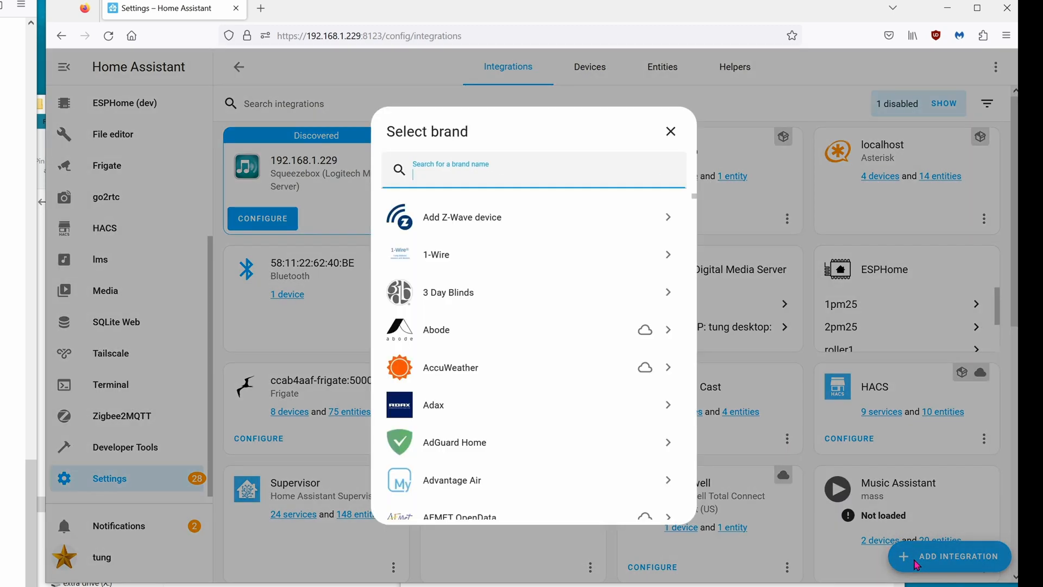
click(671, 132)
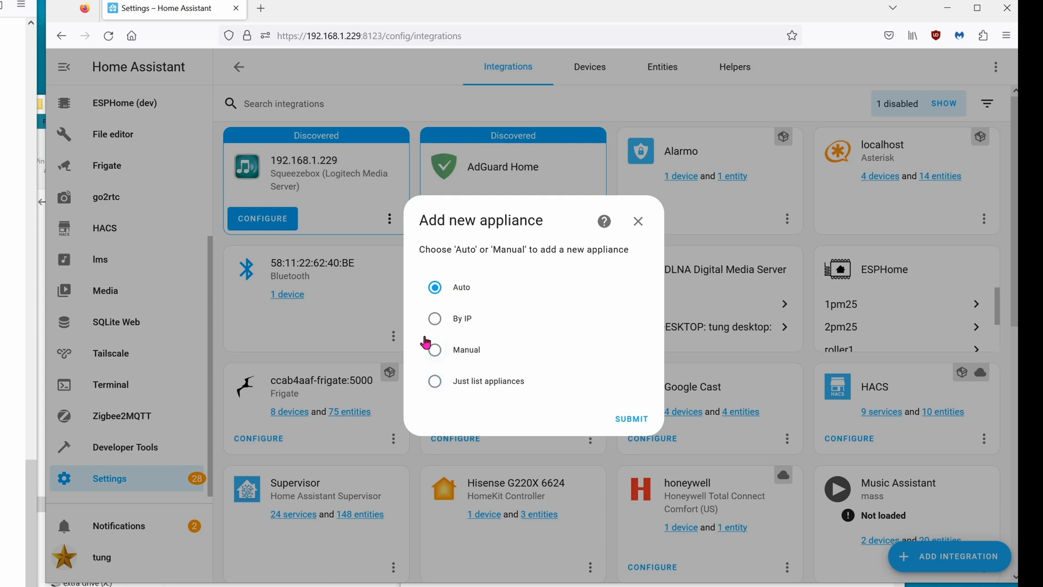
click(435, 318)
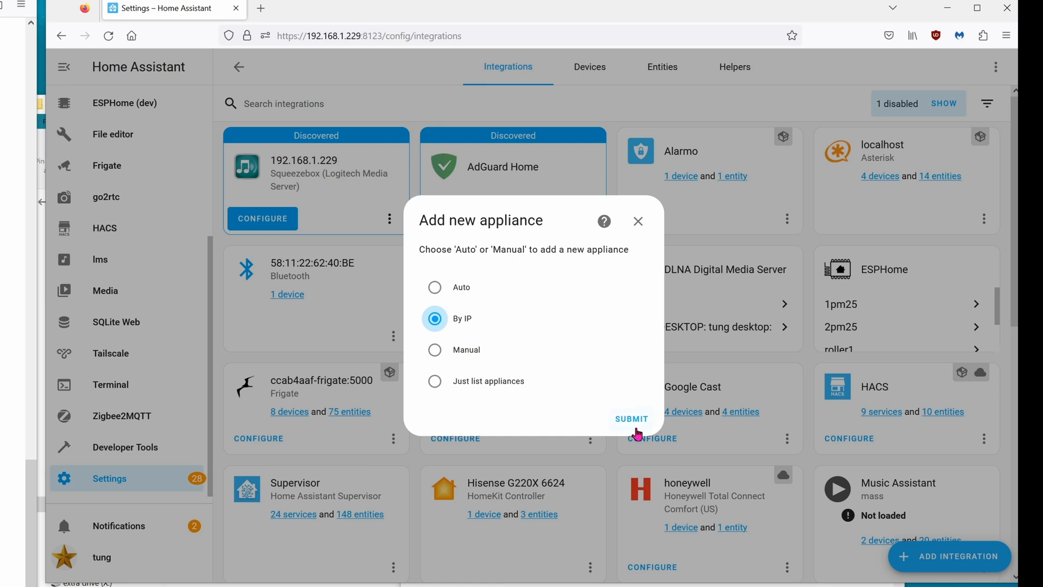
click(630, 418)
text(192.168.1.151)
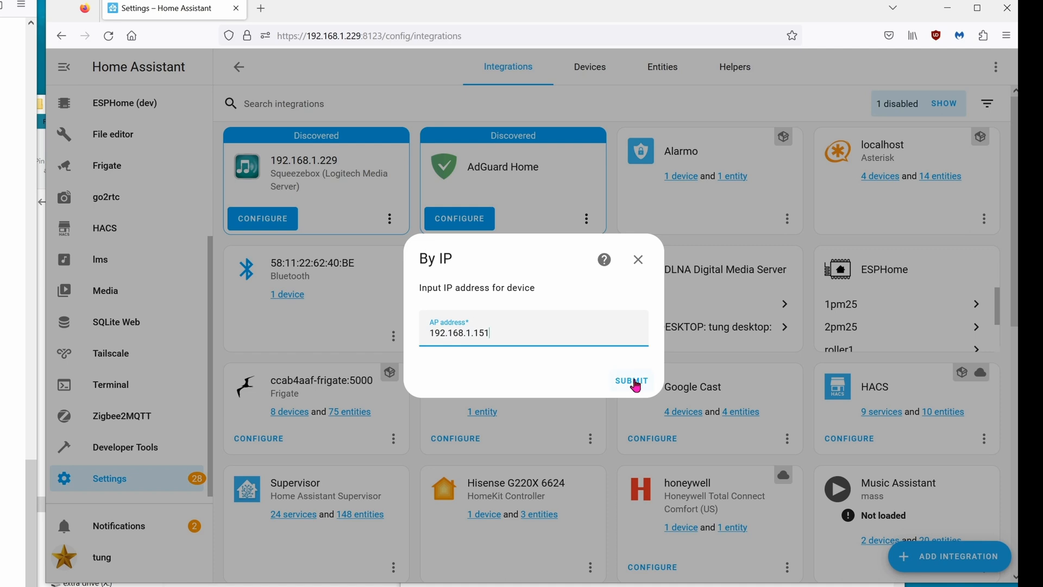
click(630, 380)
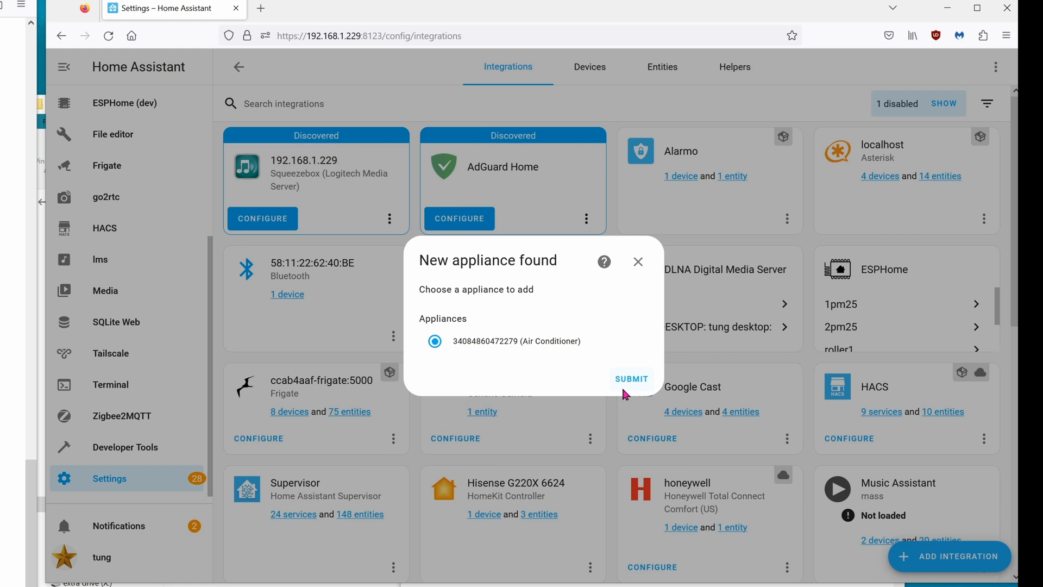
click(631, 379)
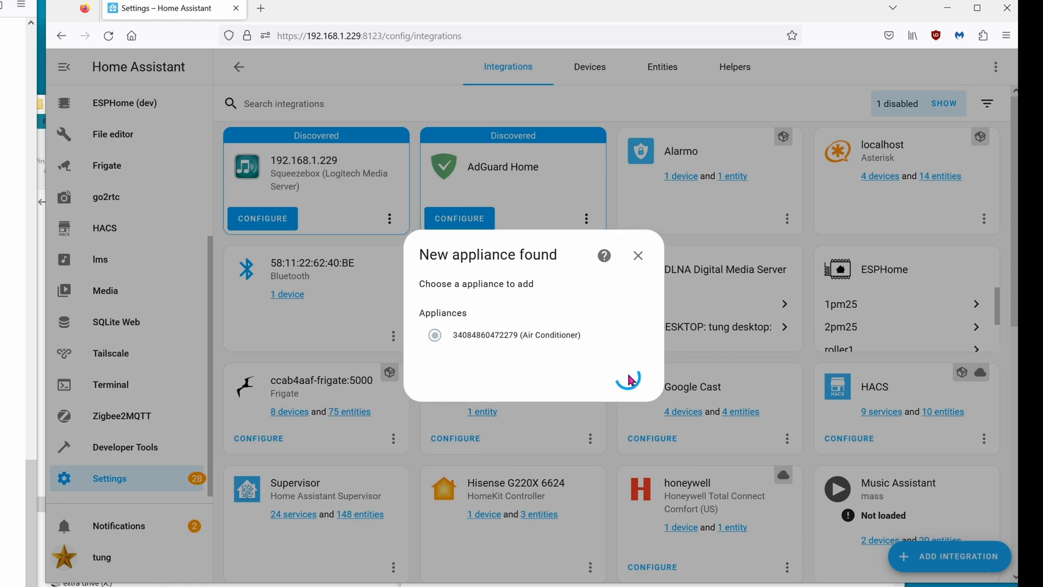
Name the appliance AC, submit the configuration and choose an area for the device.
click(435, 335)
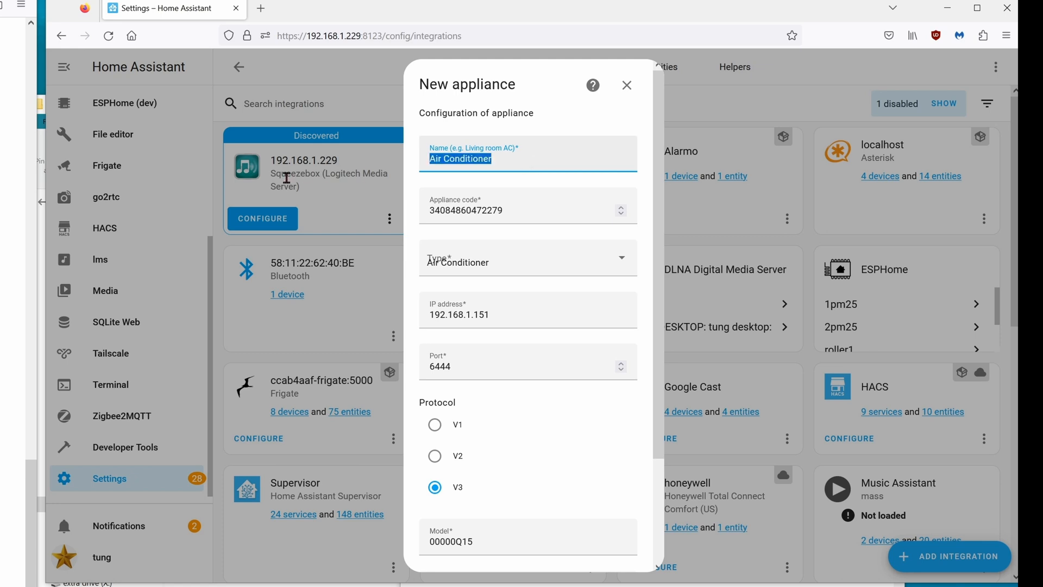
text(AC)
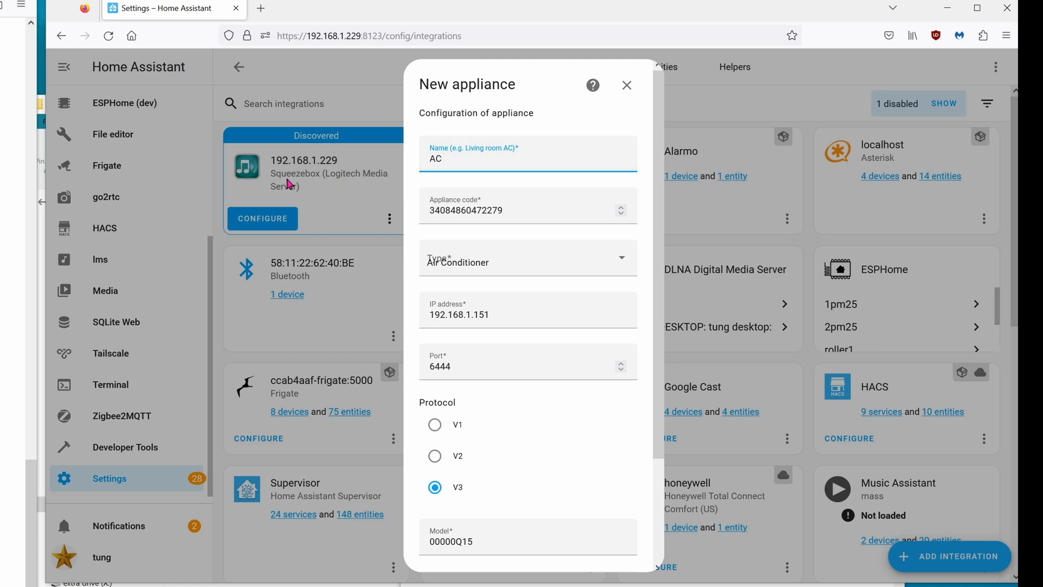
text(livingroom)
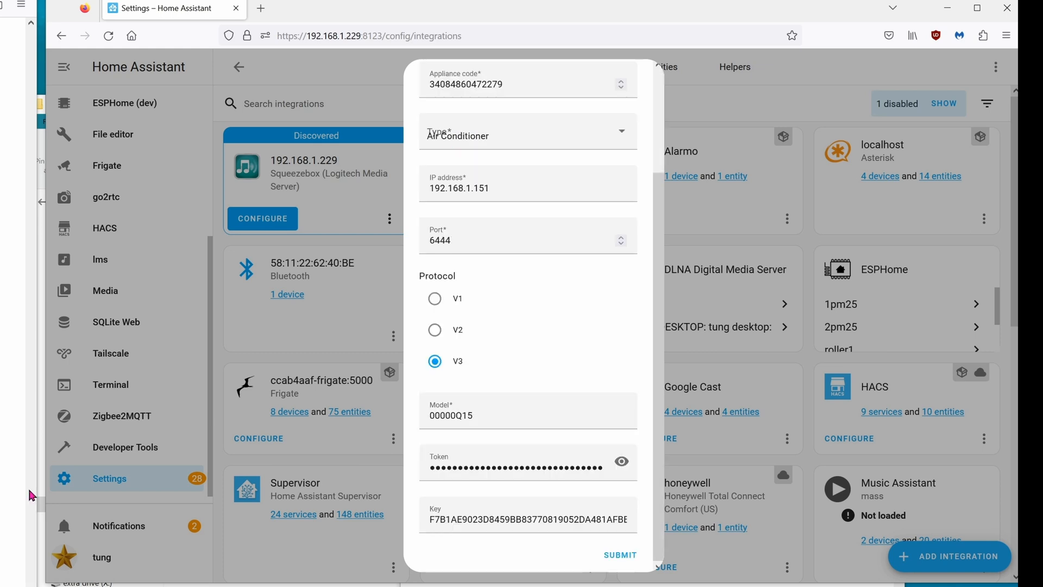
click(620, 555)
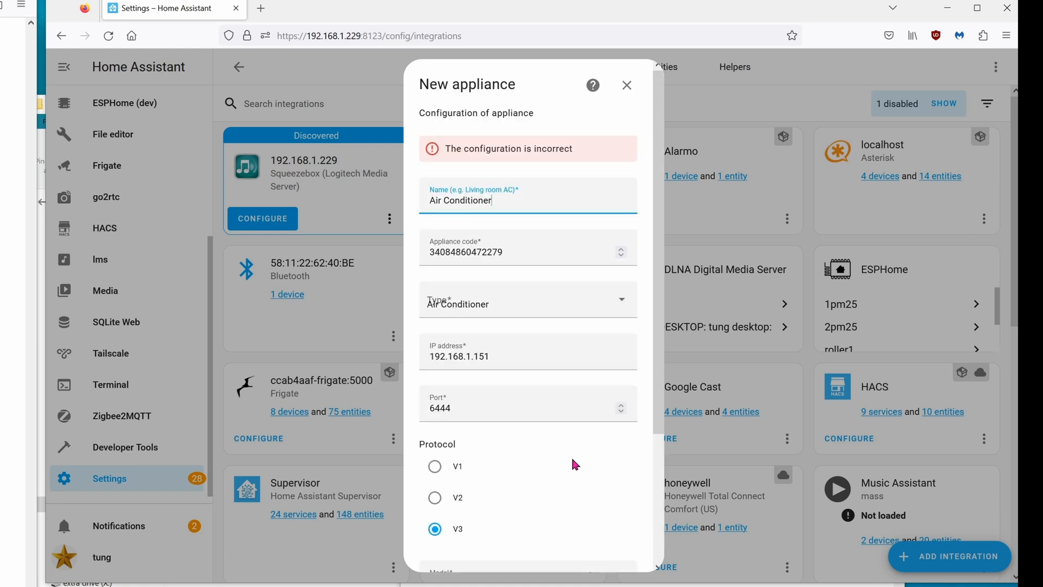
mouse_move(565, 333)
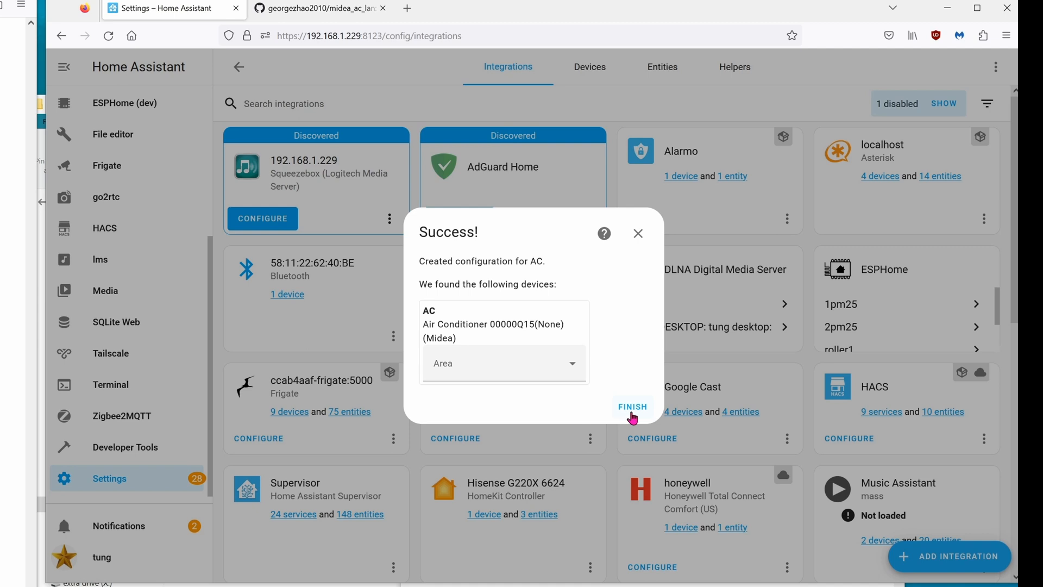
mouse_move(570, 369)
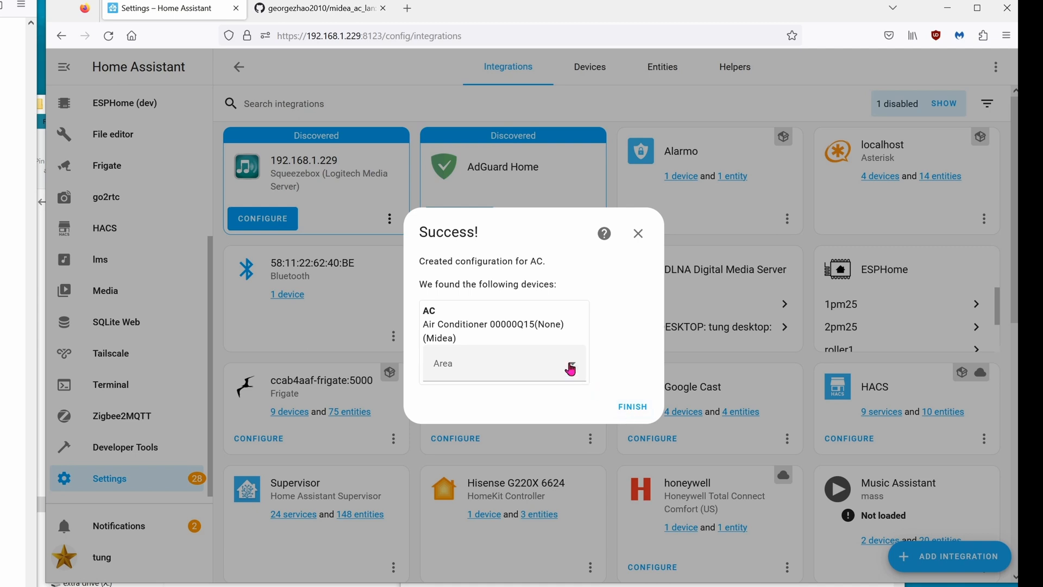
click(504, 363)
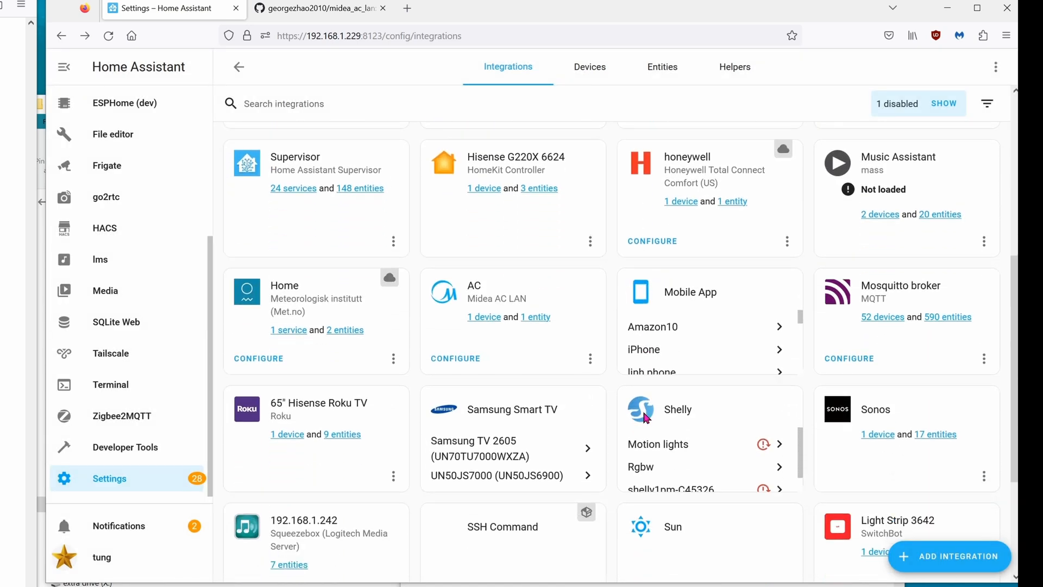
Open the AC device page from the Midea AC LAN integration card.
scroll(down, 3)
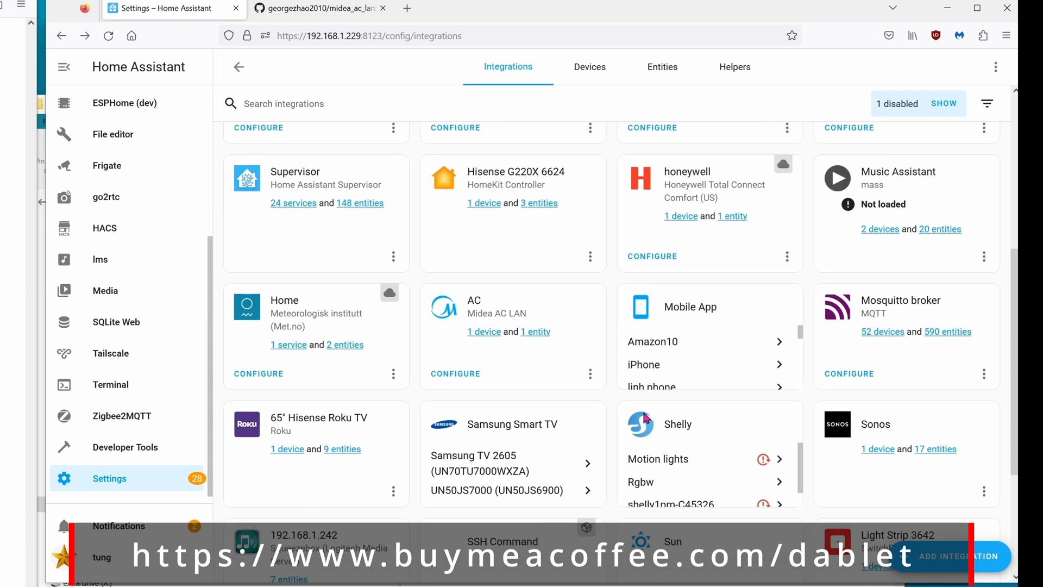
mouse_move(471, 336)
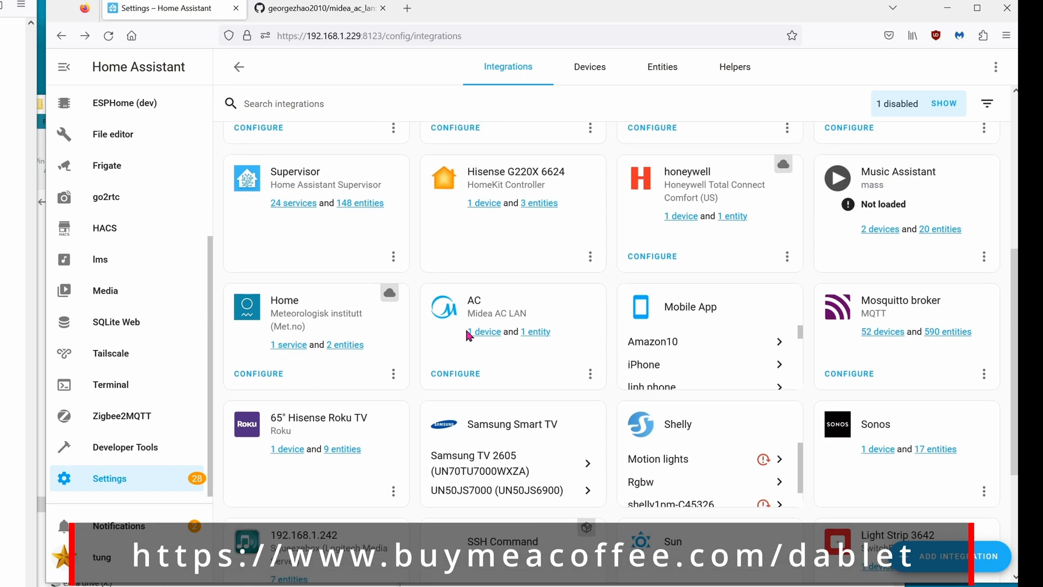
click(483, 331)
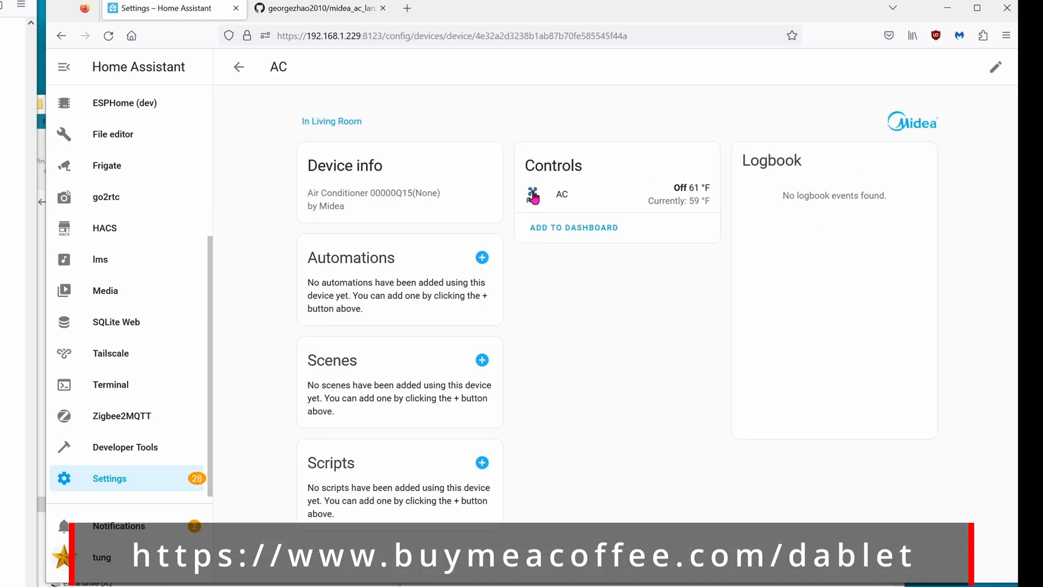
Run the Midea AC in Cool mode with the Boost preset at 61 °F from its climate controls.
click(532, 195)
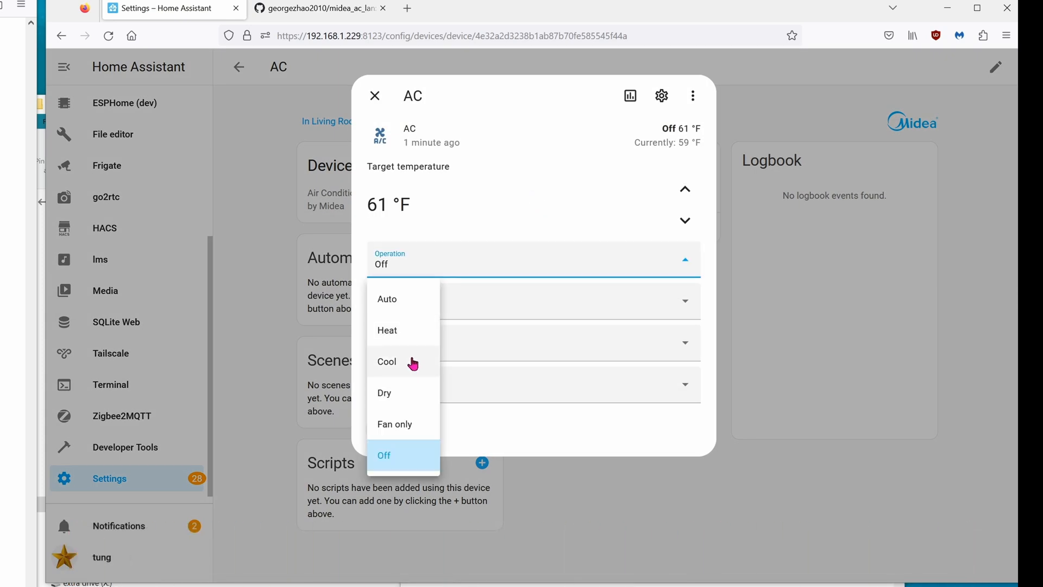
click(387, 361)
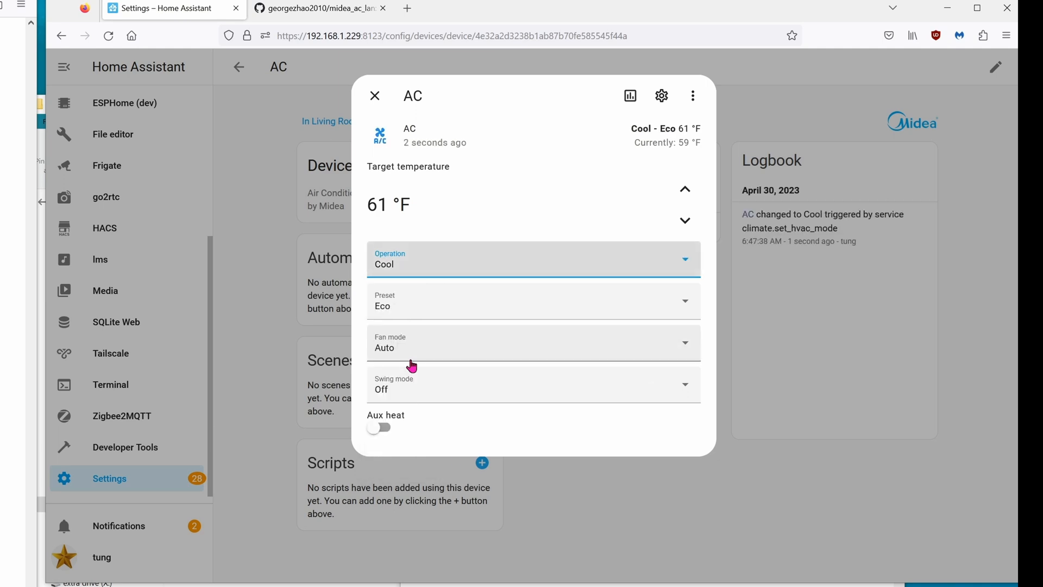
click(533, 301)
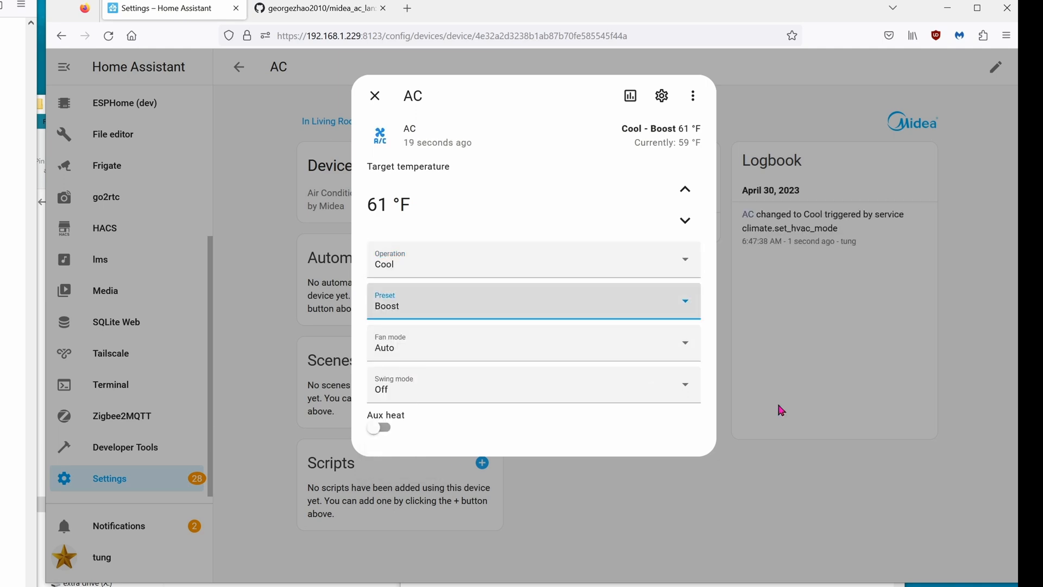
click(375, 96)
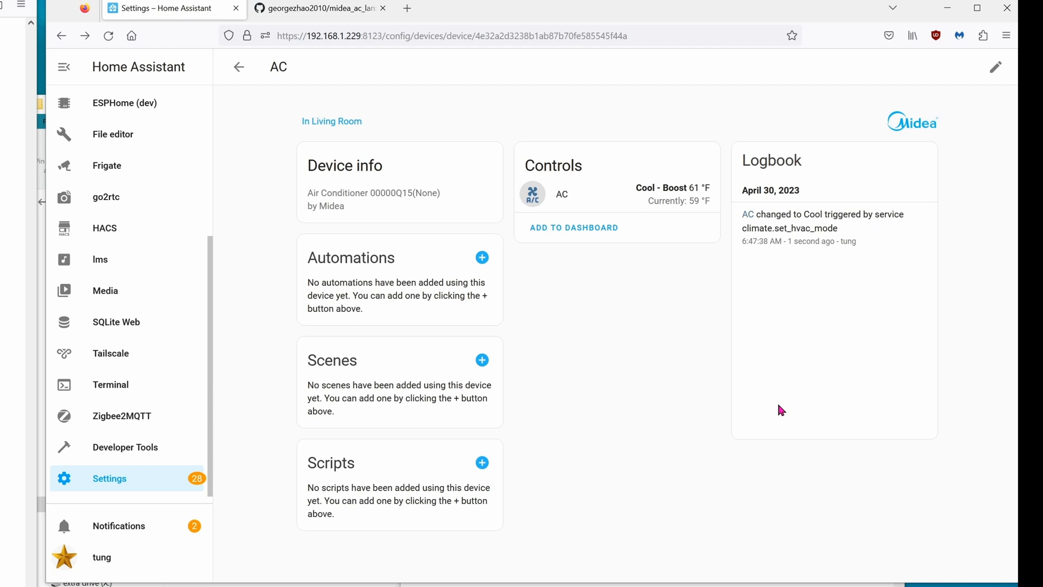
mouse_move(709, 428)
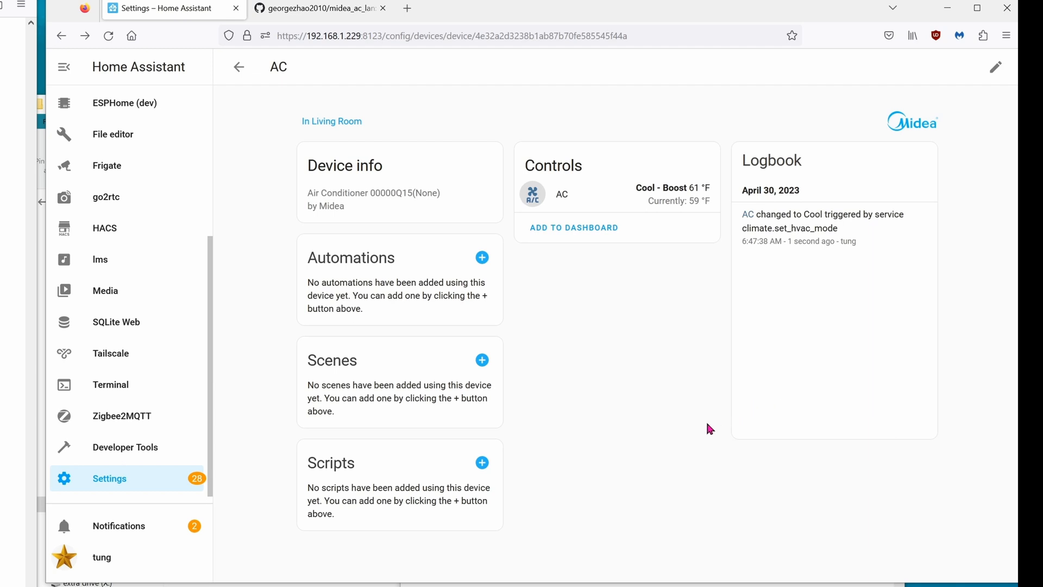
mouse_move(749, 449)
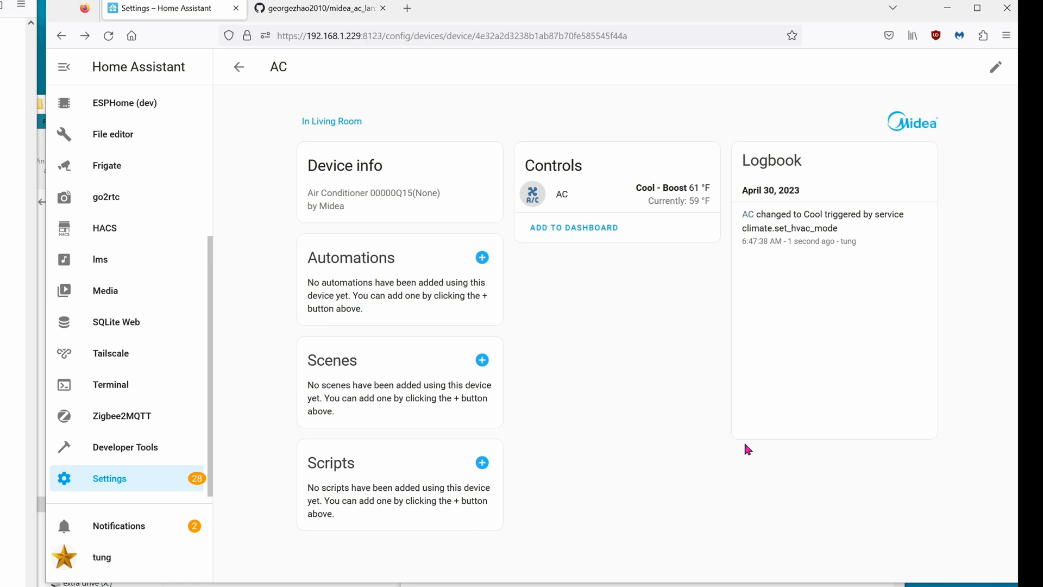